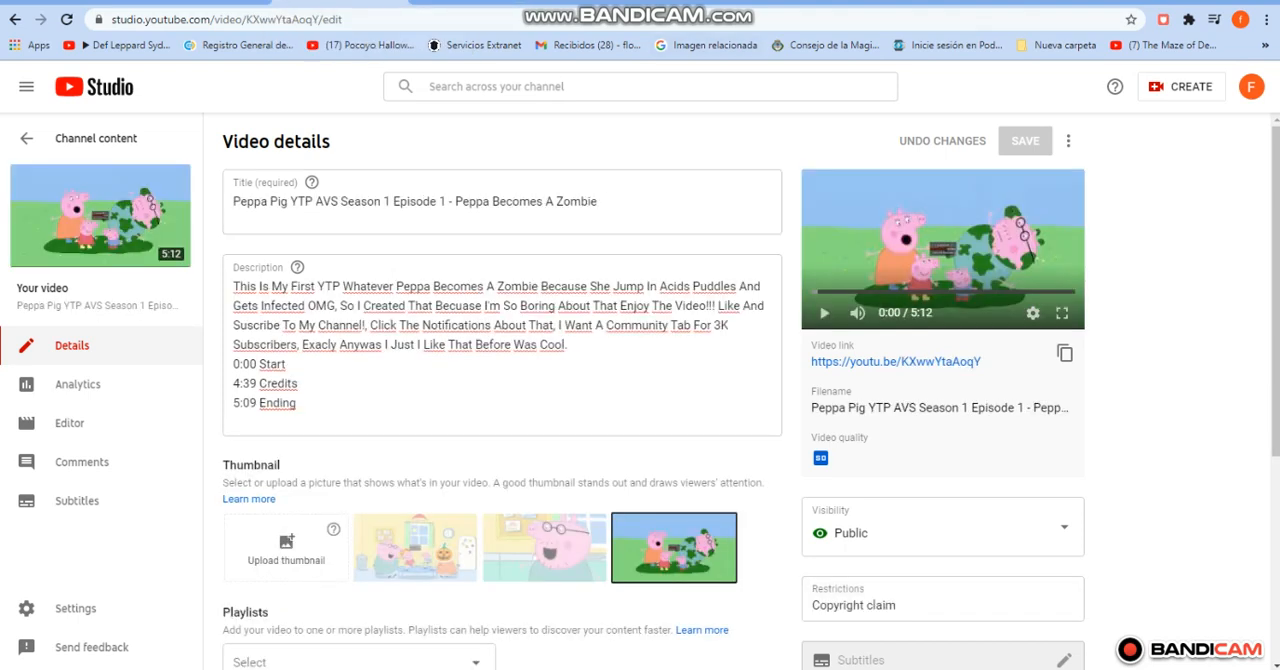
# Scroll down the Video details page toward the End screen row
pyautogui.scroll(-3)
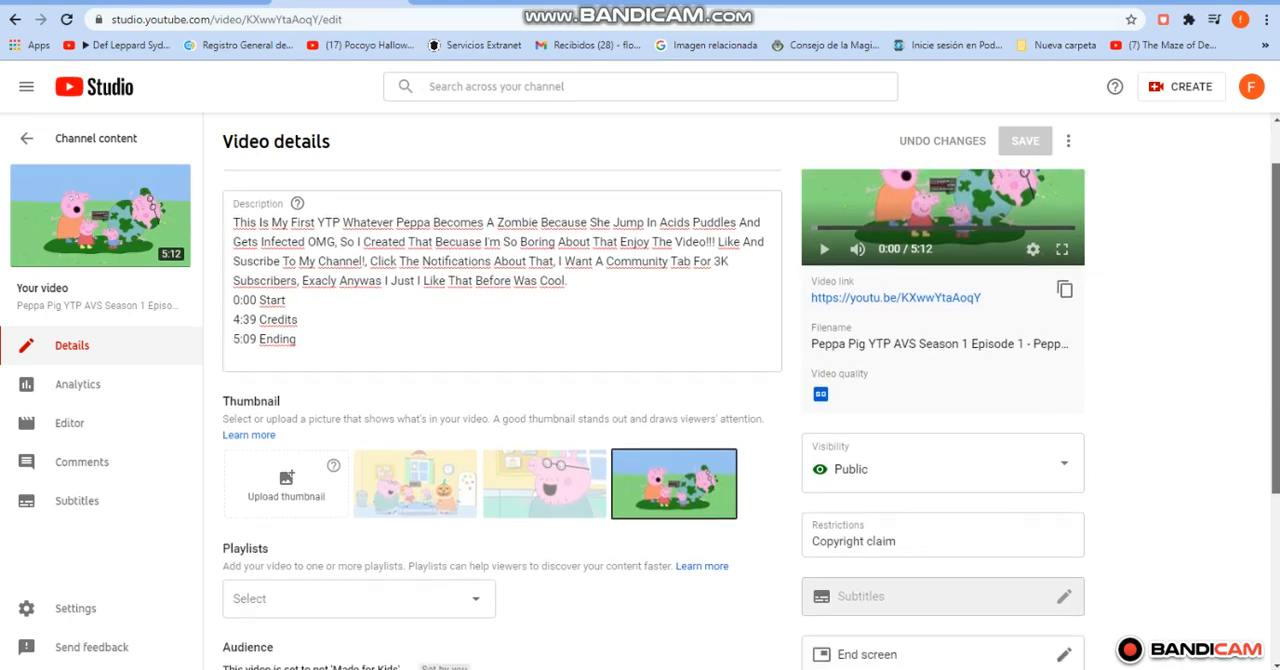
pyautogui.scroll(-3)
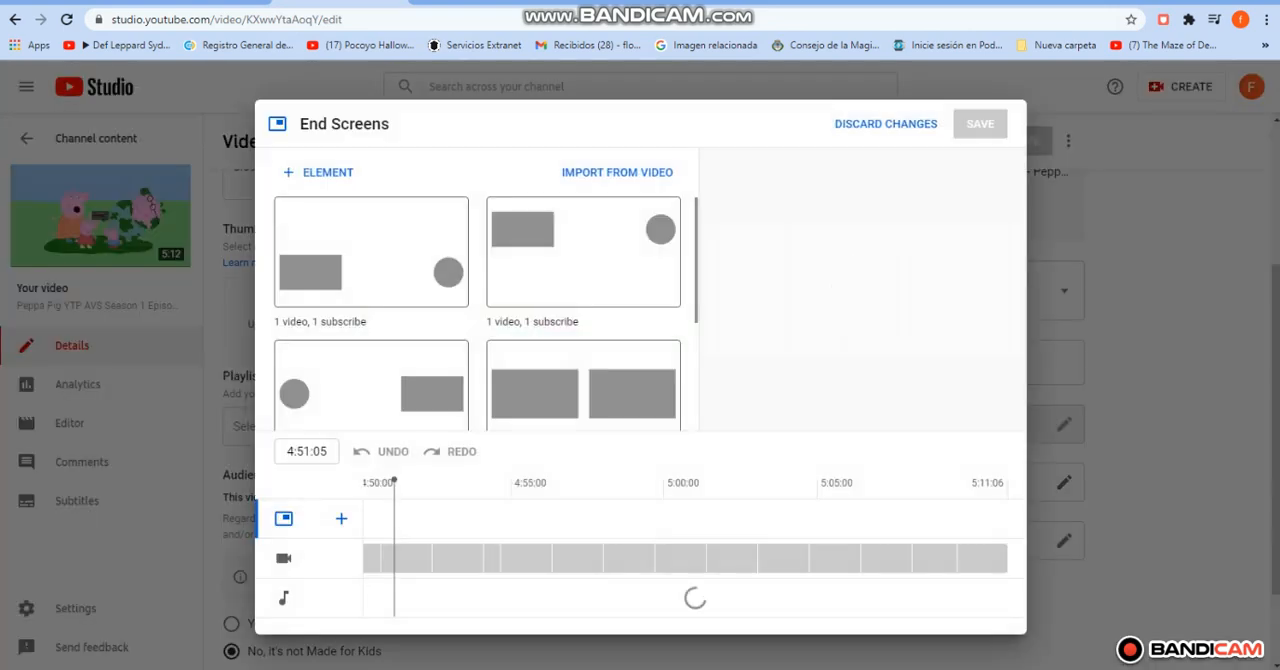
# Apply the '1 video, 1 subscribe' template and bring up the + Element menu
pyautogui.click(584, 252)
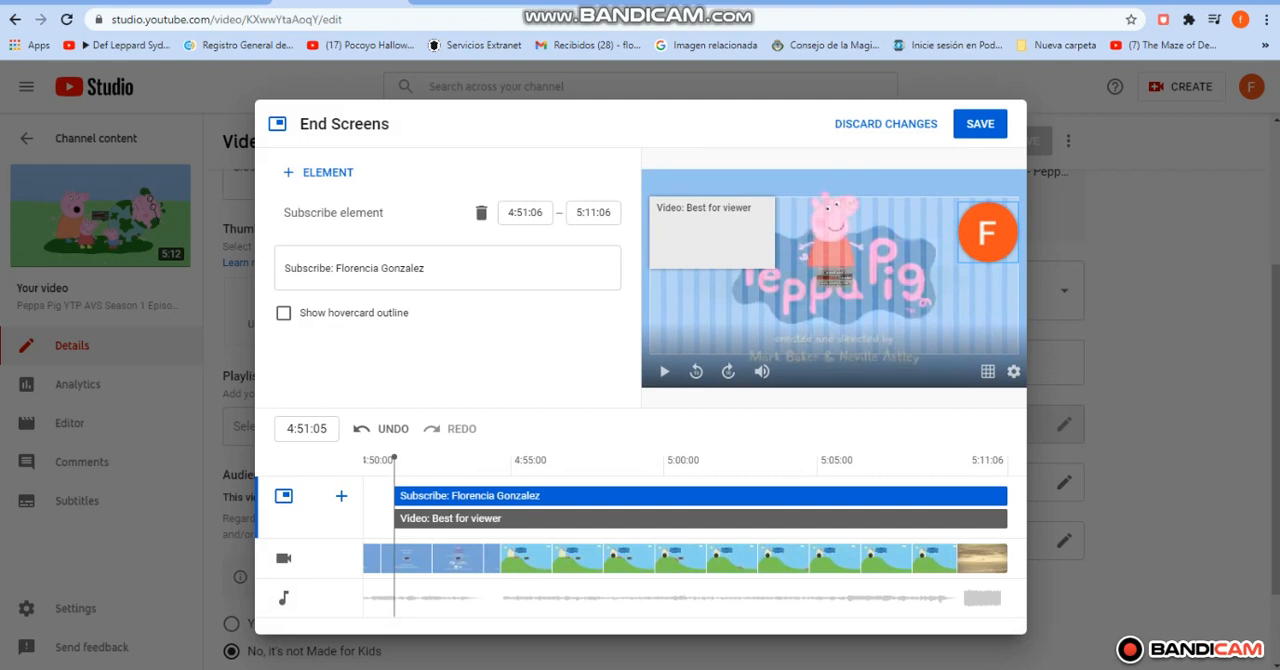
pyautogui.click(318, 172)
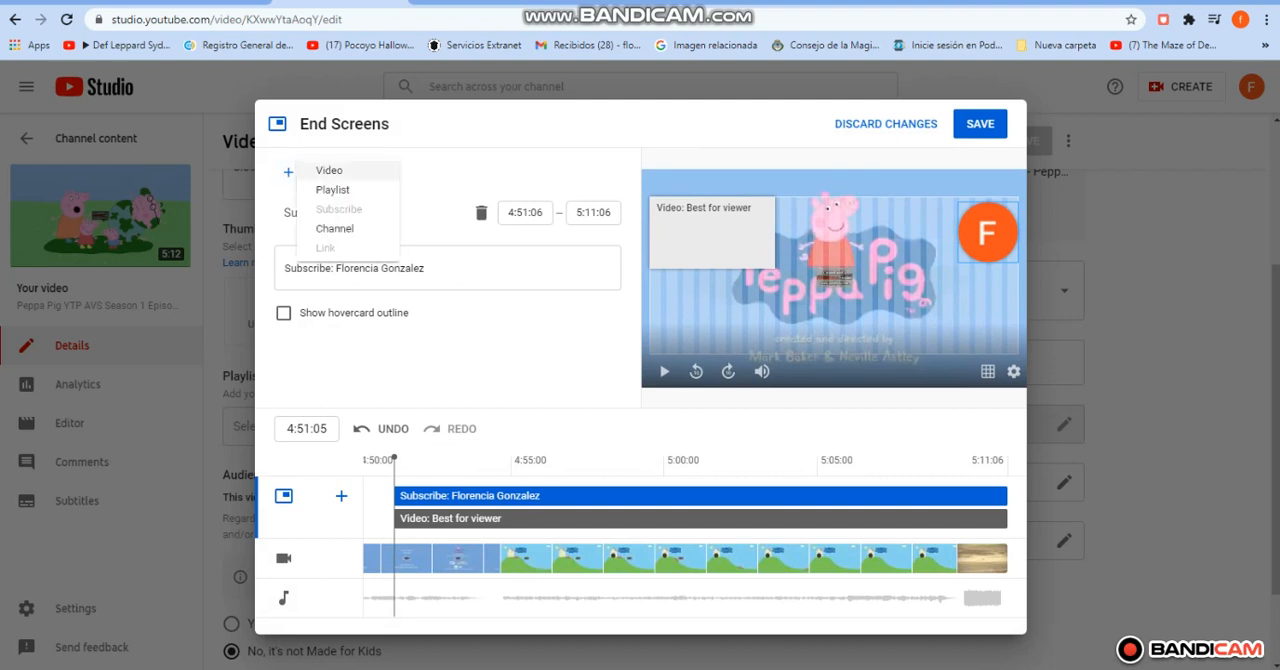
pyautogui.click(316, 172)
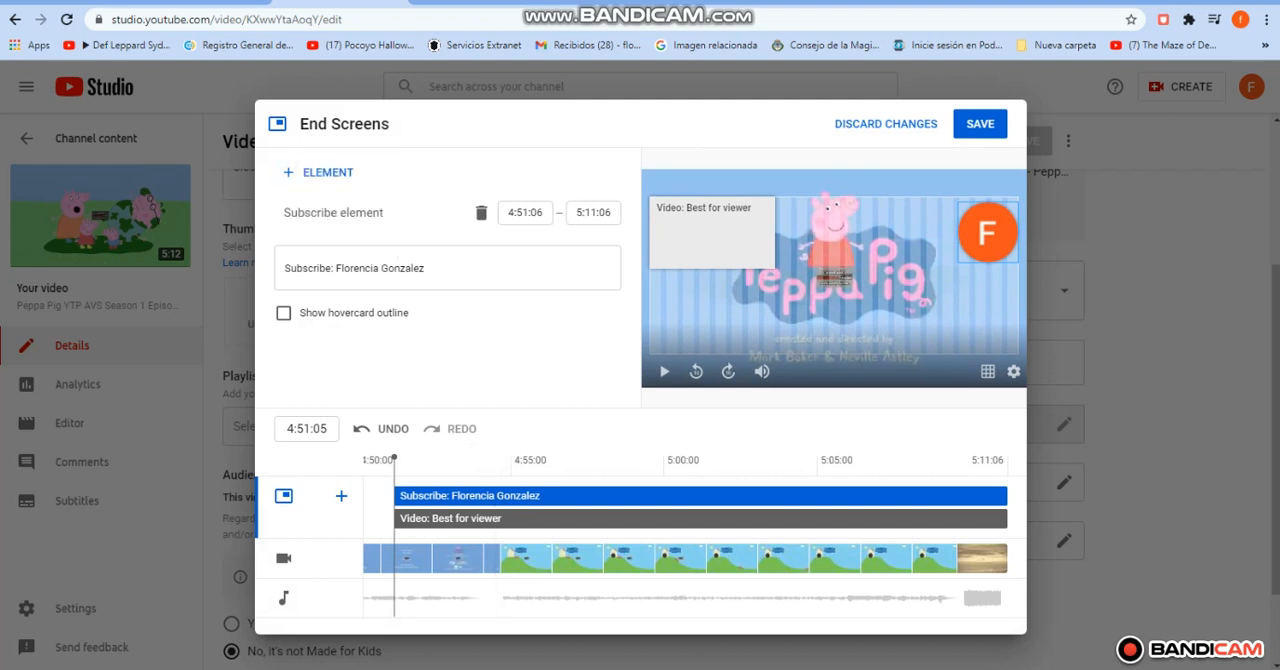
pyautogui.click(340, 496)
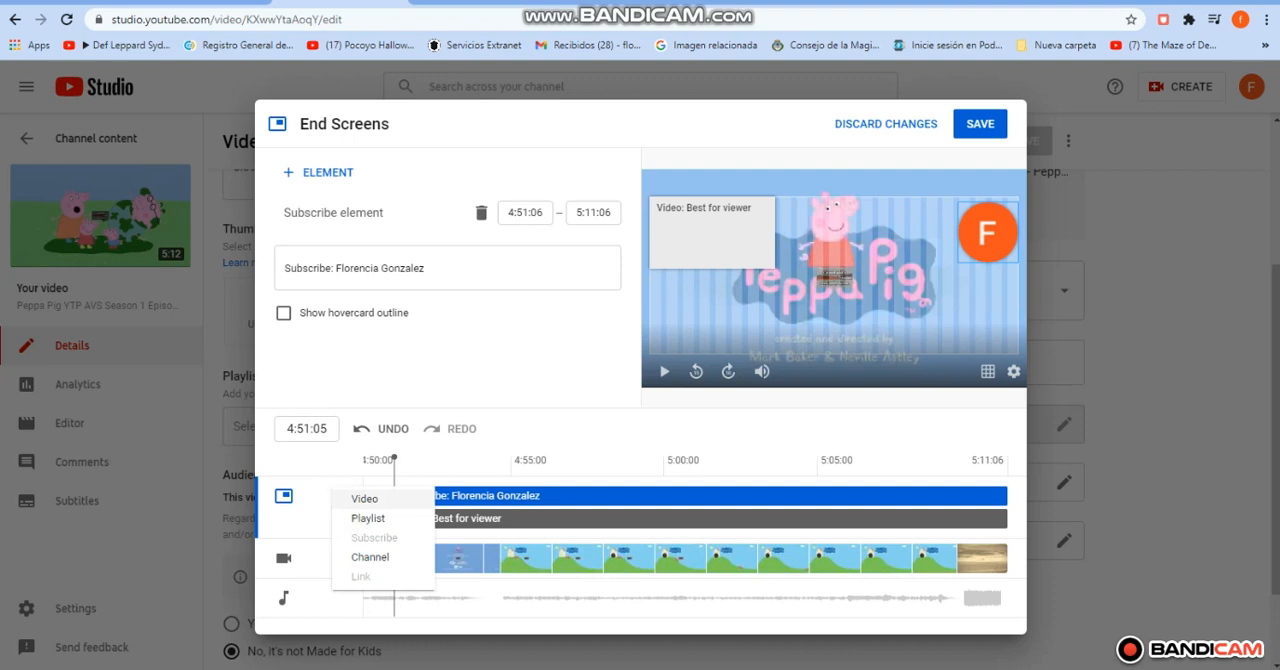
# Add a Video element and select the Best for viewer element to review its options
pyautogui.click(364, 498)
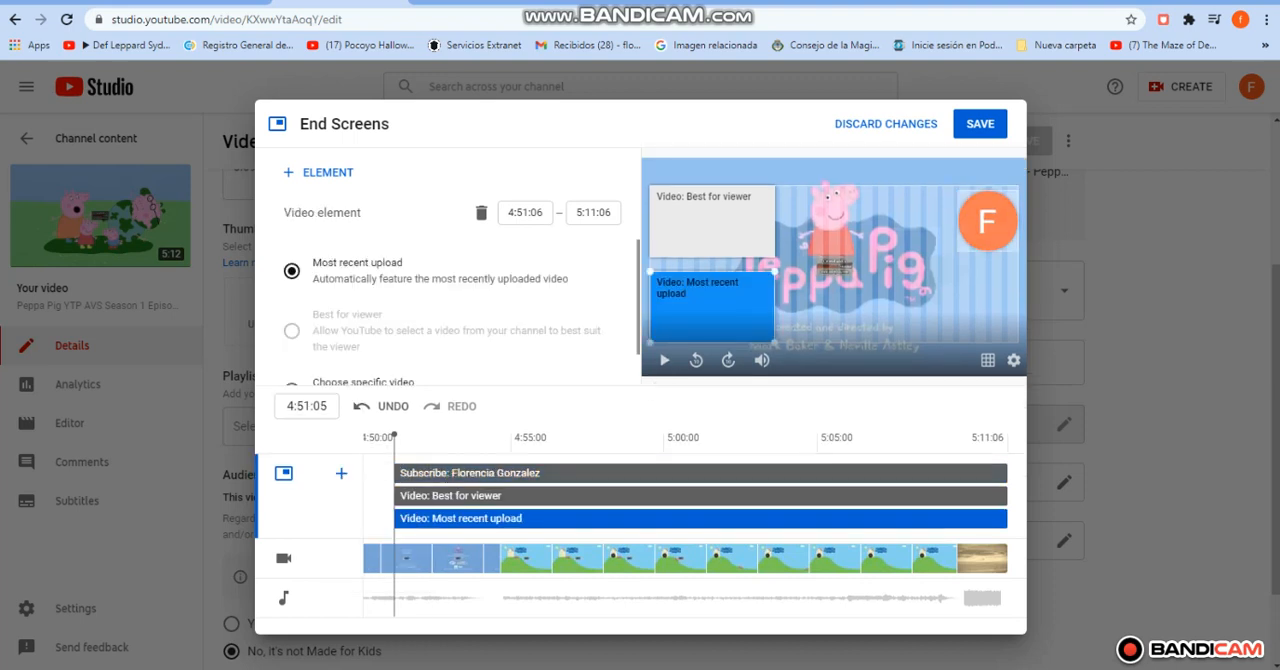
pyautogui.click(712, 220)
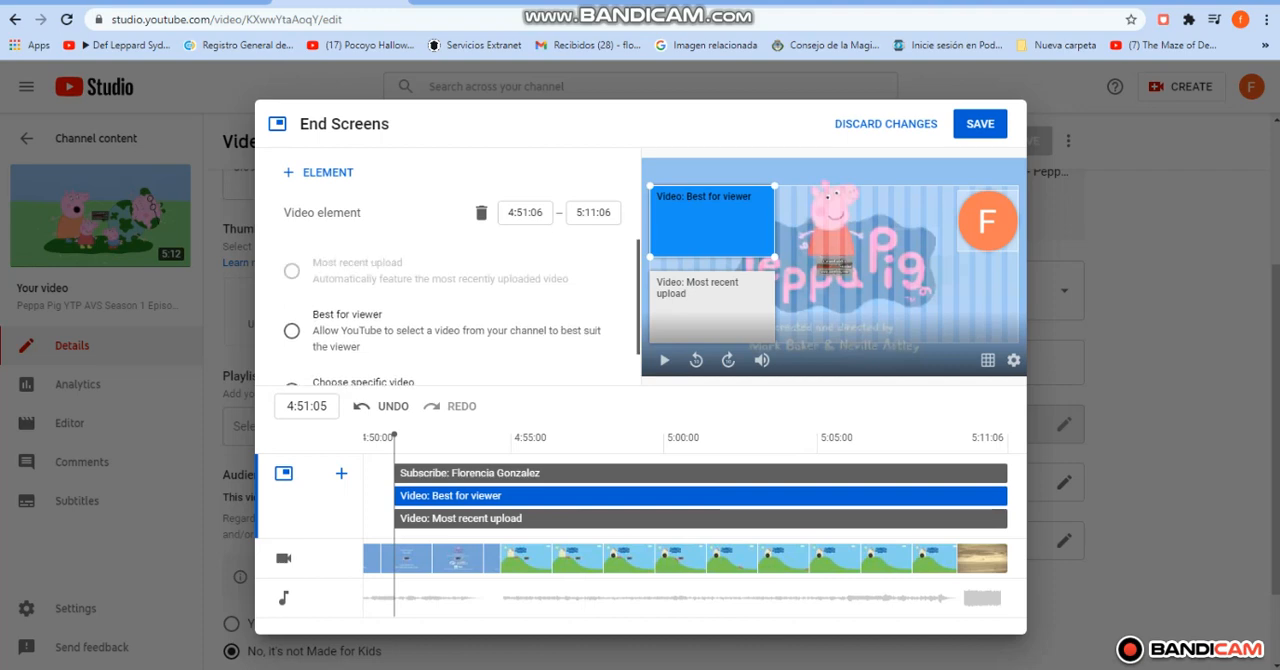
pyautogui.scroll(-3)
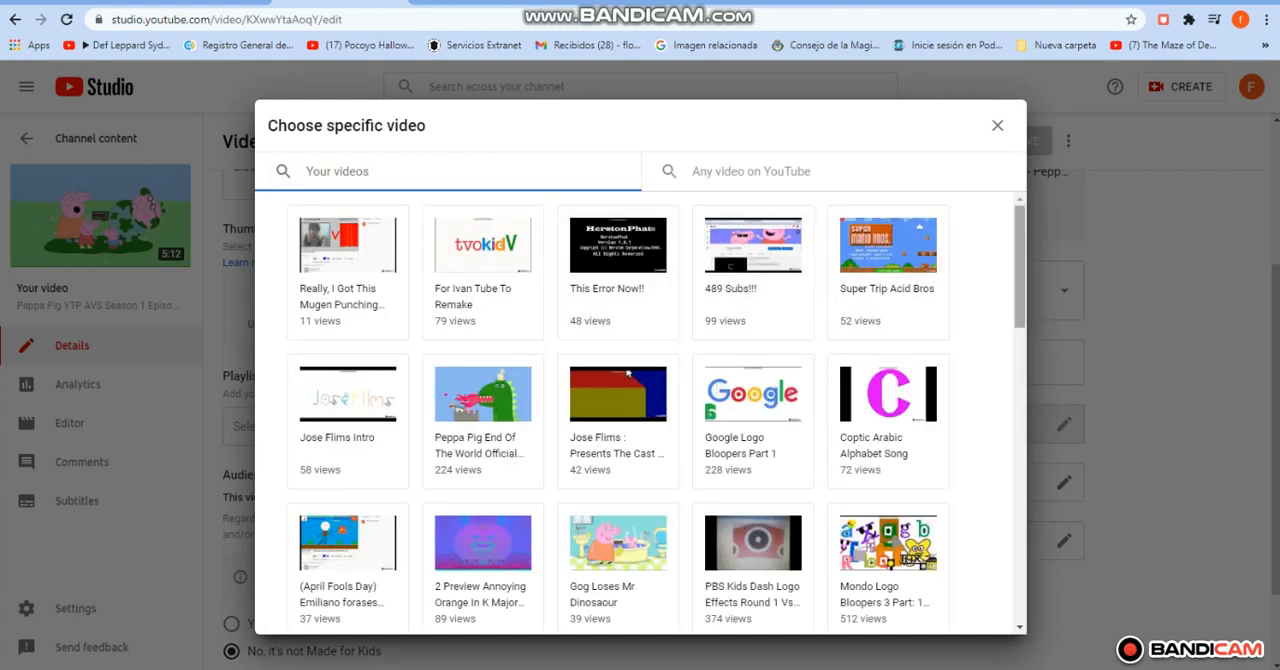
# Scroll the Your videos list toward Gog Loses Mr Dinosaur
pyautogui.scroll(-3)
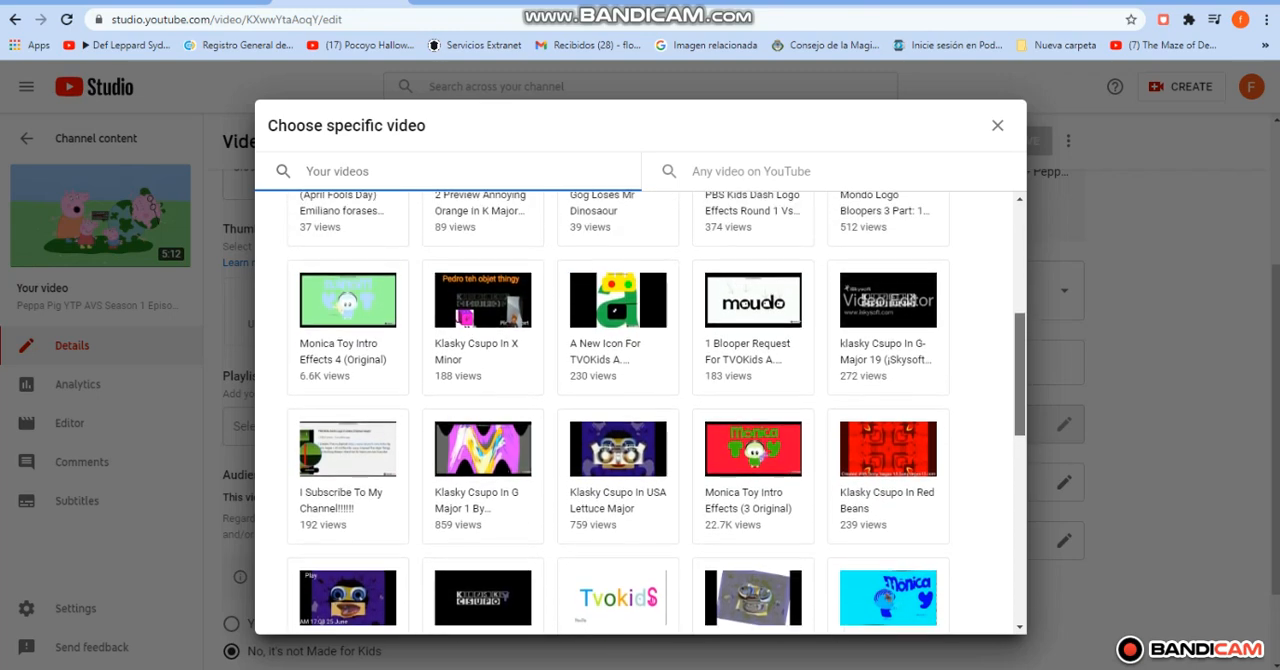
pyautogui.scroll(-3)
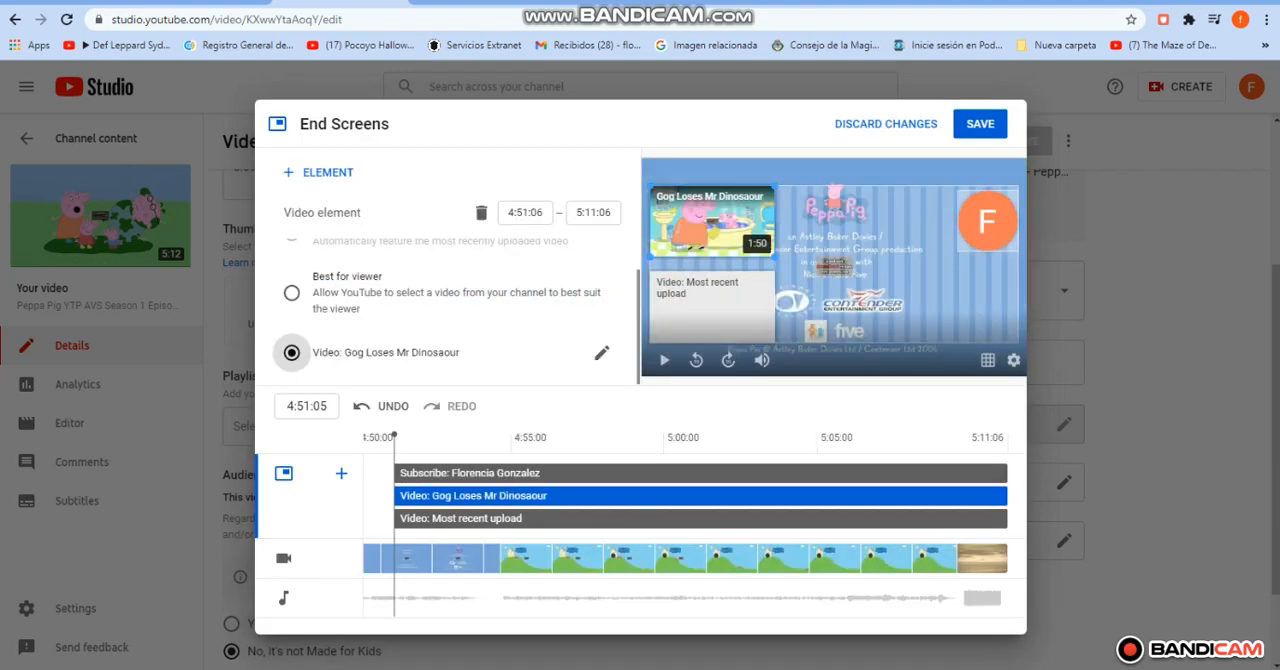
# Point the Most recent upload element at Peppa Pig End Of The World Official Trailer
pyautogui.click(700, 518)
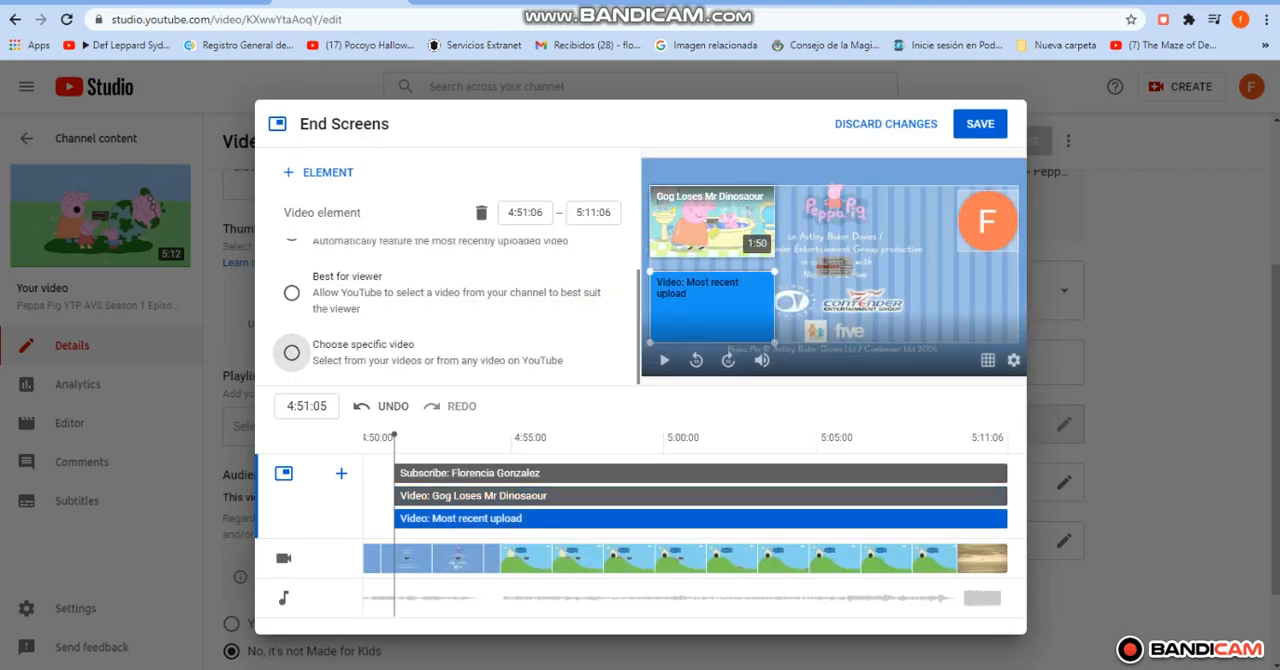
pyautogui.click(292, 352)
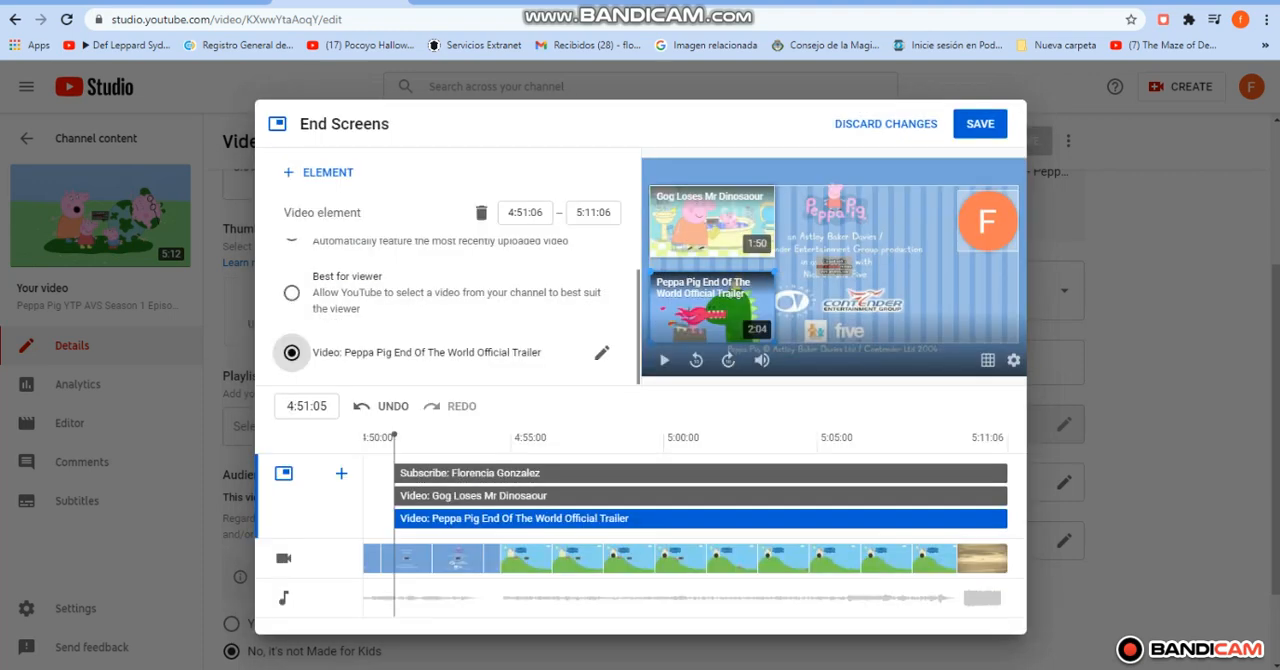
pyautogui.click(470, 472)
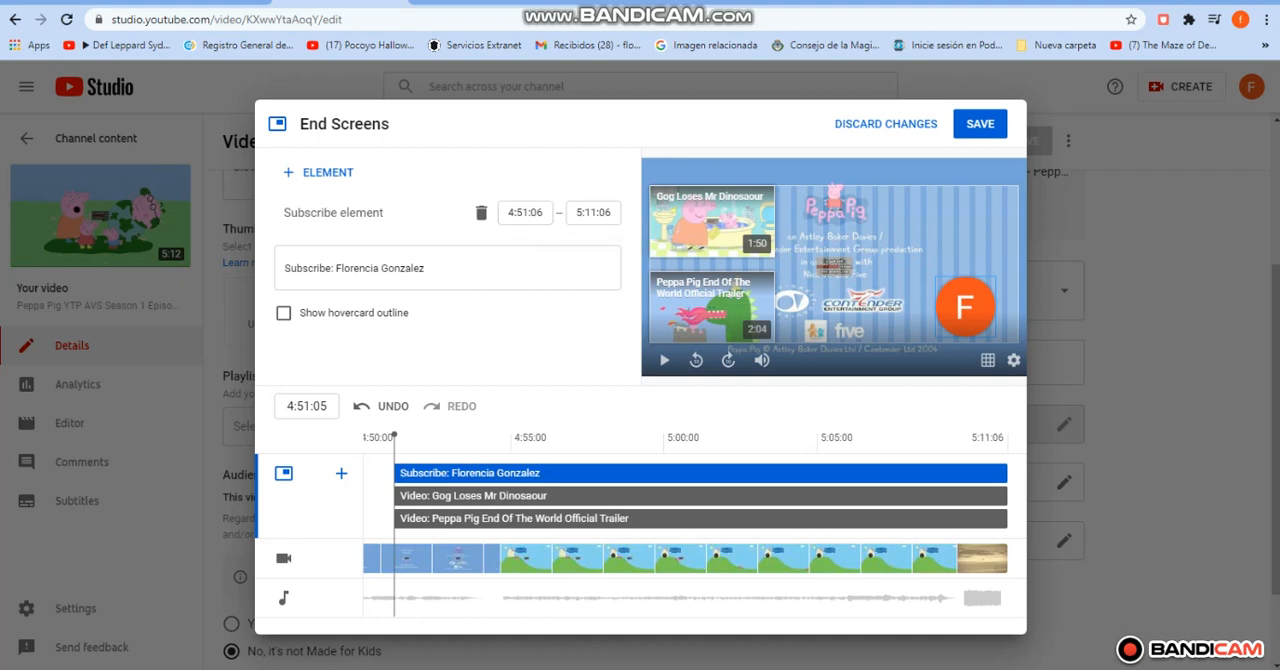
# Start the subscribe element at 5:04:06, save, and pause the watch page near the end
pyautogui.click(980, 124)
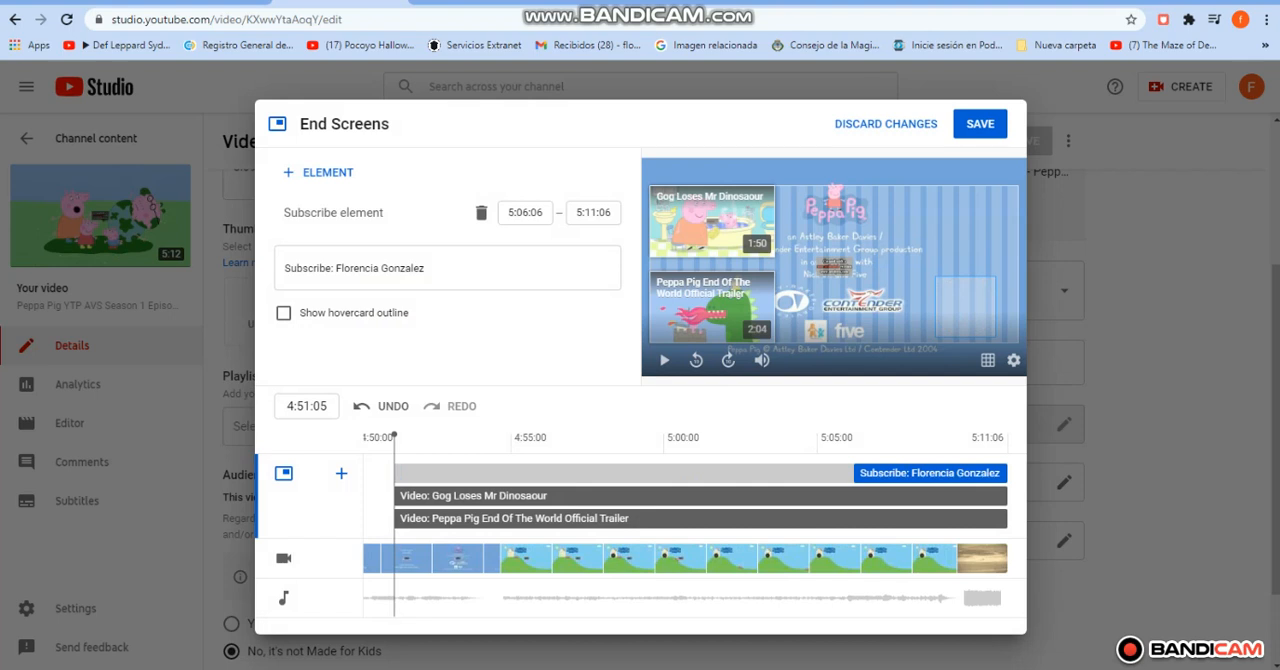
pyautogui.click(472, 496)
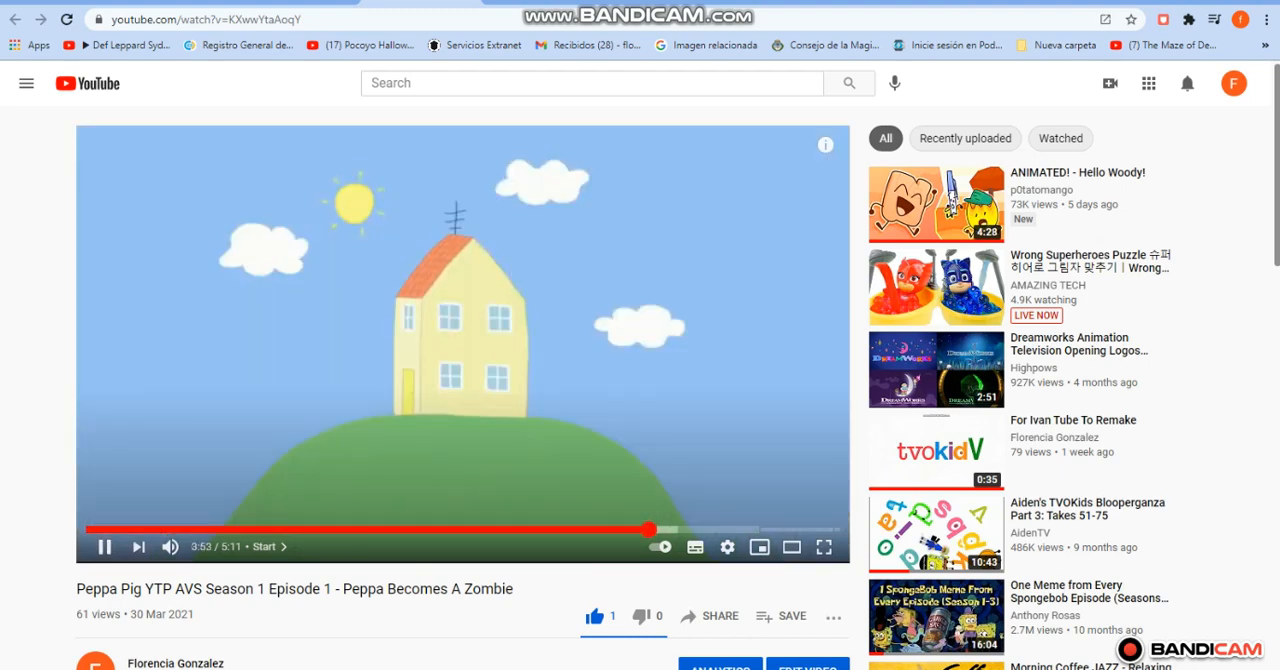
pyautogui.click(104, 548)
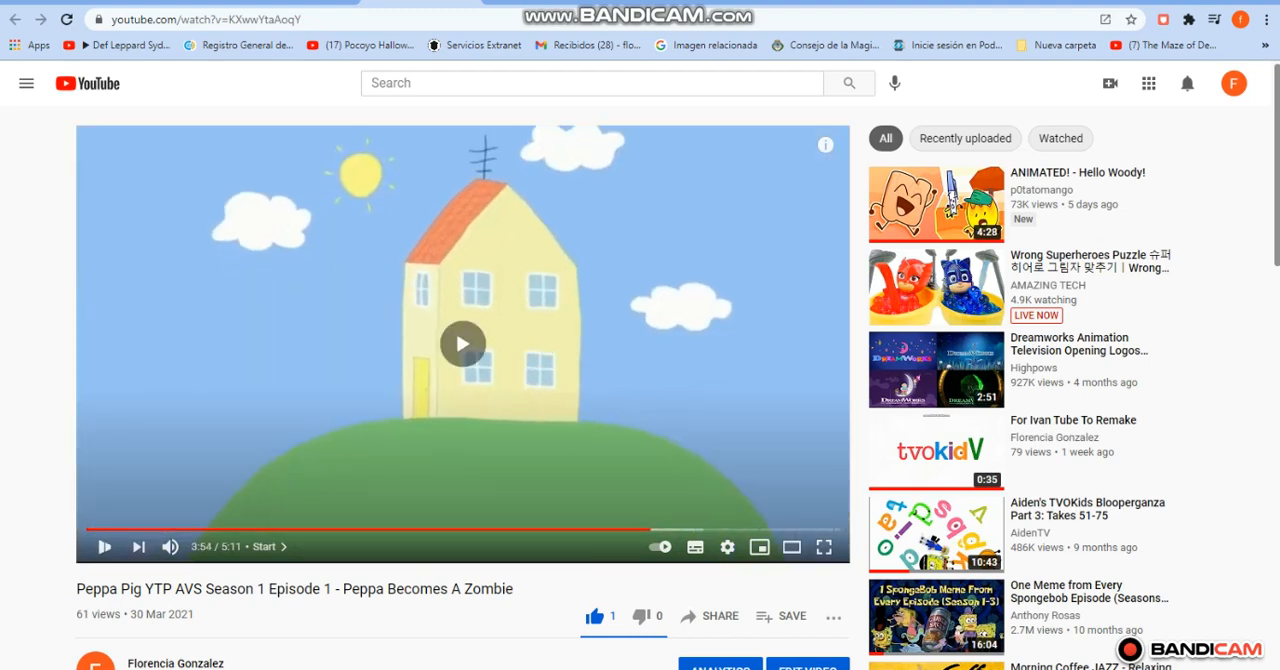